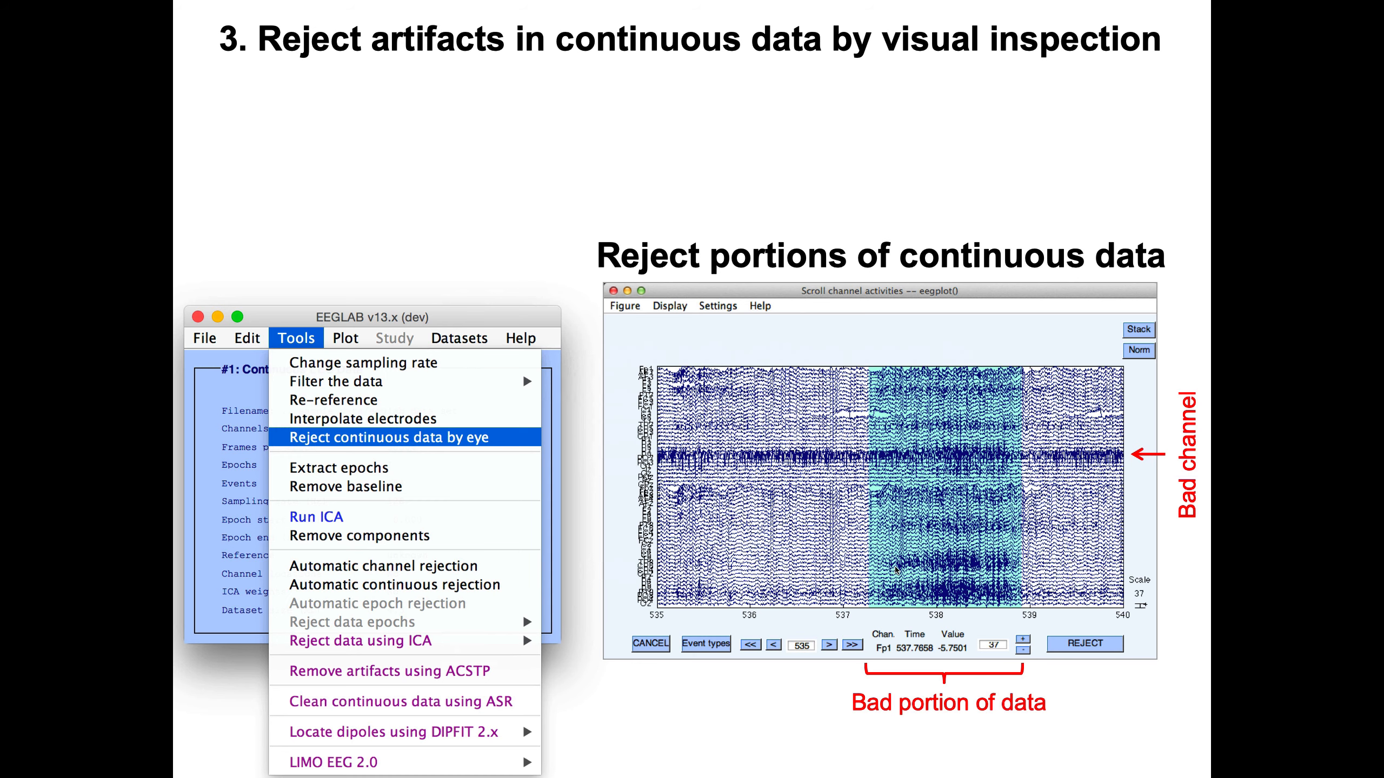
# - Scroll the continuous EEG to find the bad data stretch and bad channel
pyautogui.press('right')
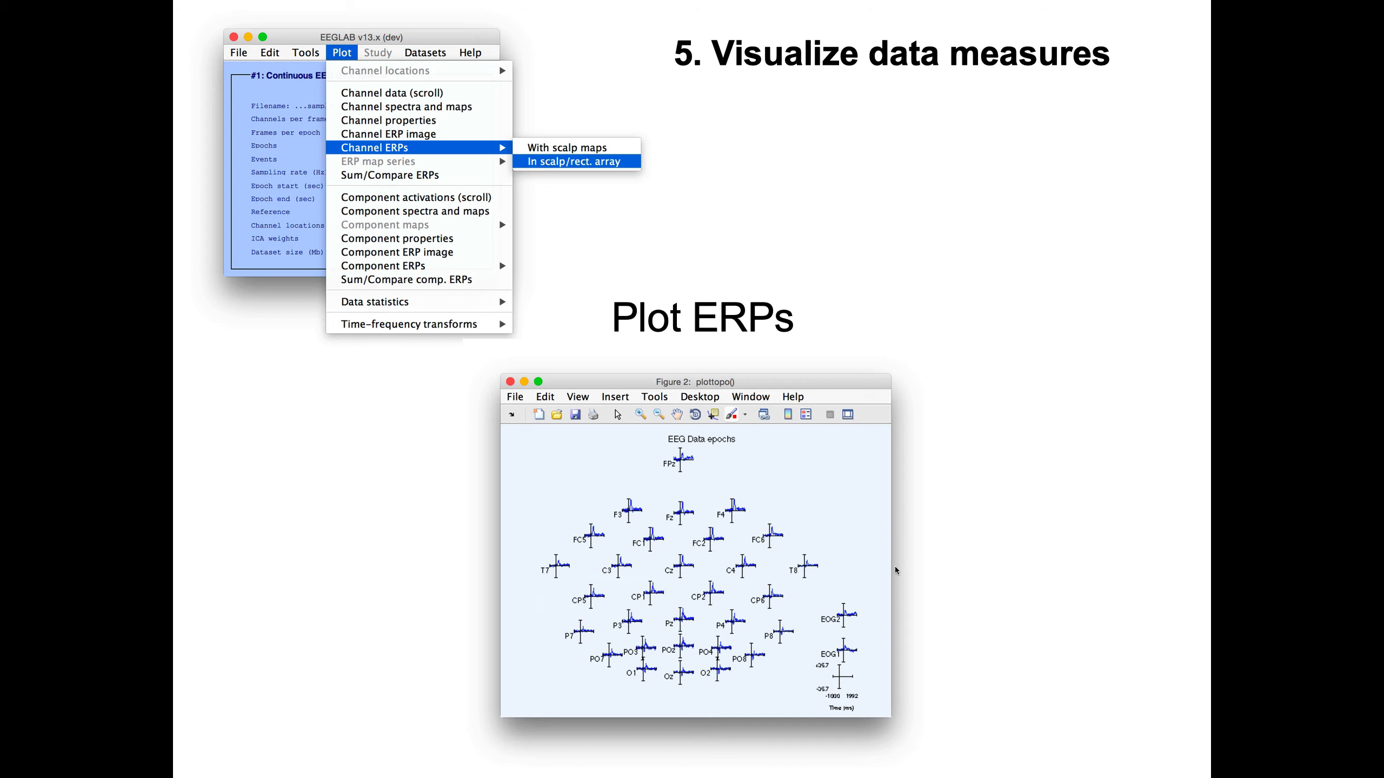
# - Display the plottopo figure of channel ERPs arranged over electrode positions
pyautogui.click(673, 572)
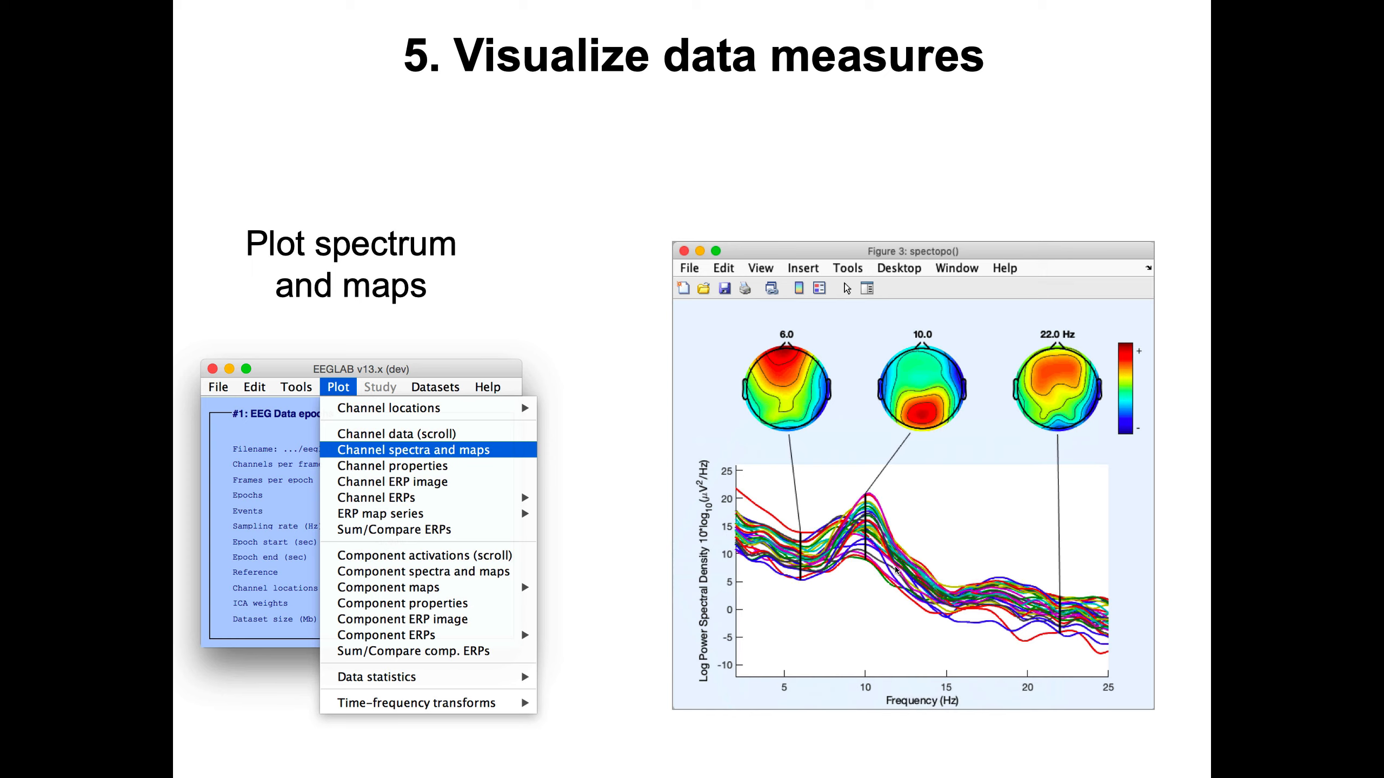
# - Show the spectopo figure with scalp maps at 6, 10 and 22 Hz
pyautogui.click(507, 392)
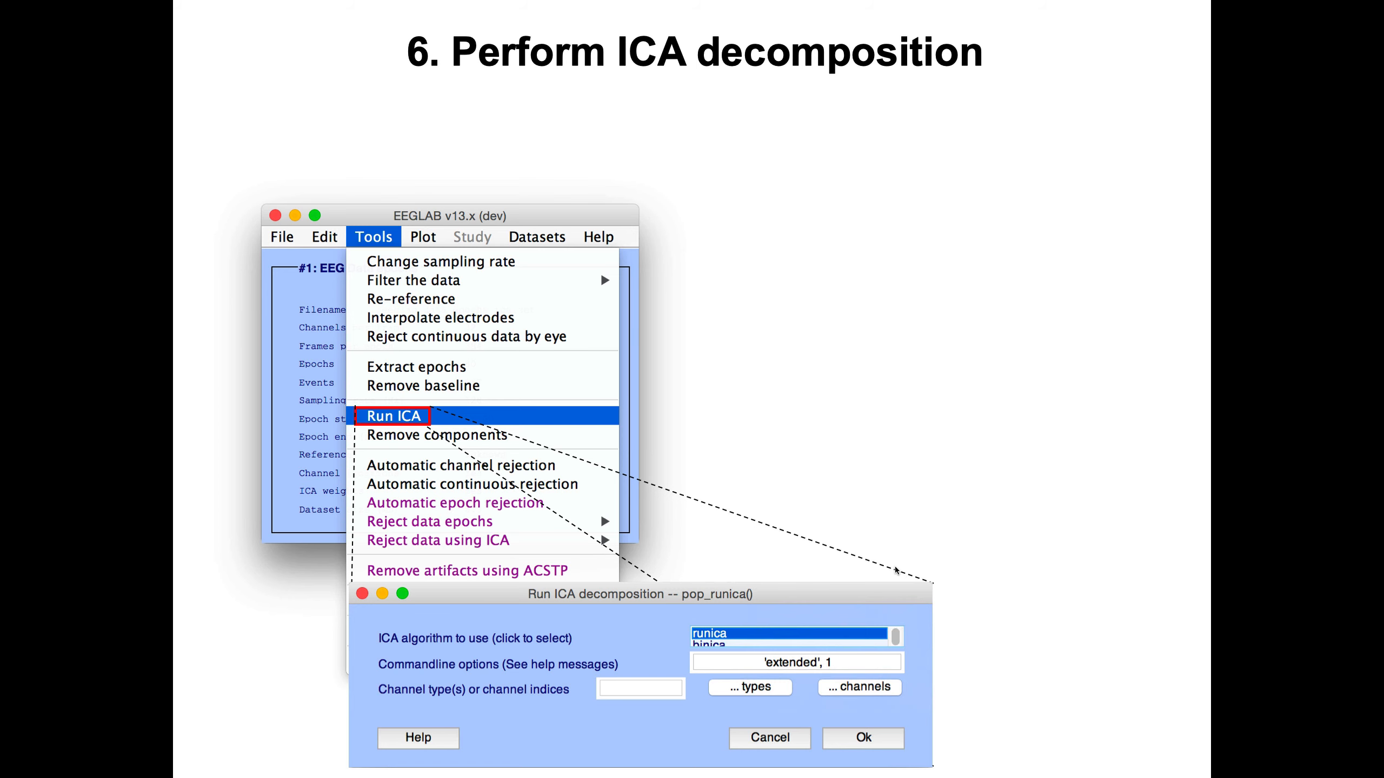
# - Run runica ICA and view component 3's scalp map, activity and spectrum
pyautogui.click(862, 738)
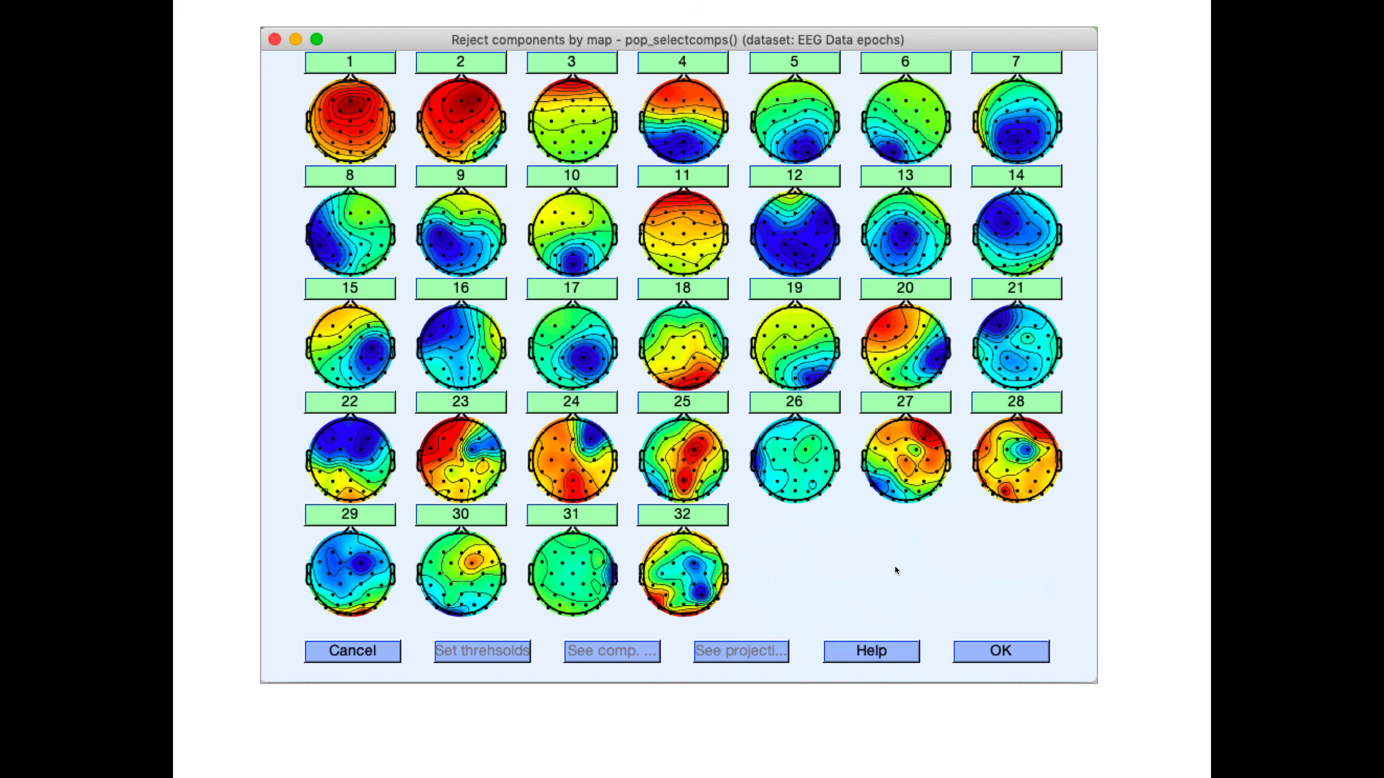
pyautogui.click(571, 62)
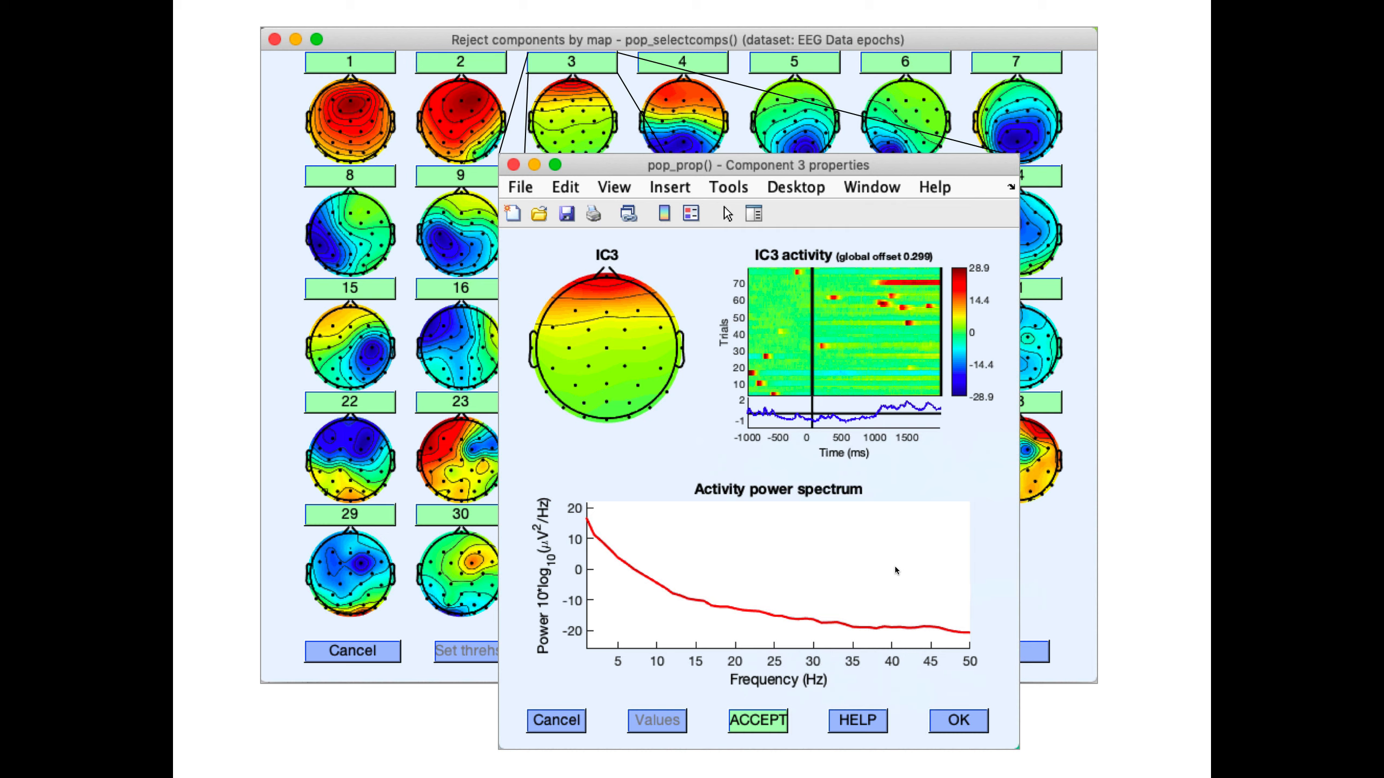